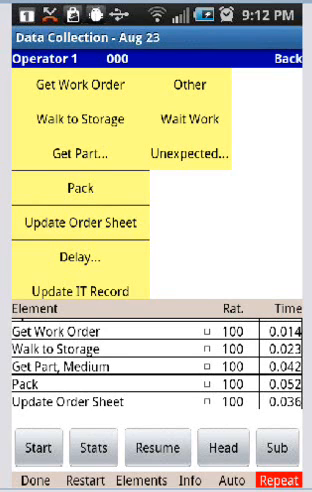
Step: Start timing the study and record the first work element observation
click(38, 448)
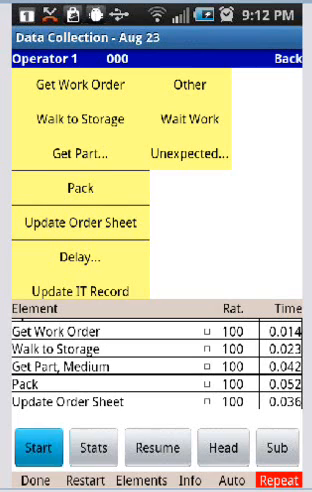
click(38, 448)
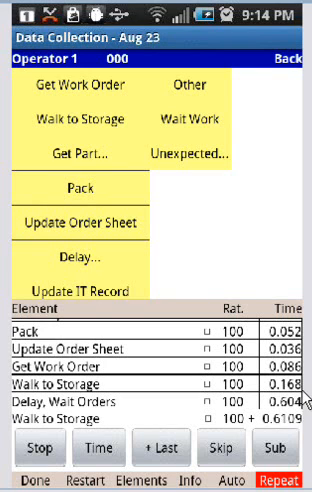
Step: Log another Walk to Storage observation in the time study list
click(94, 448)
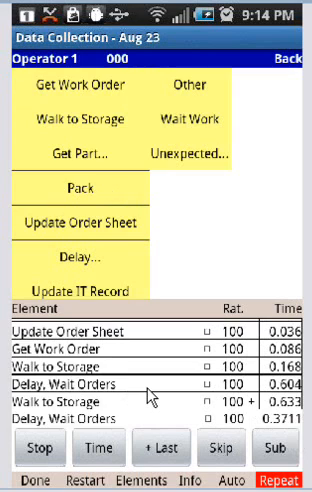
Step: Scroll the observation list to review the Delay; Wait Orders entries
scroll(down, 3)
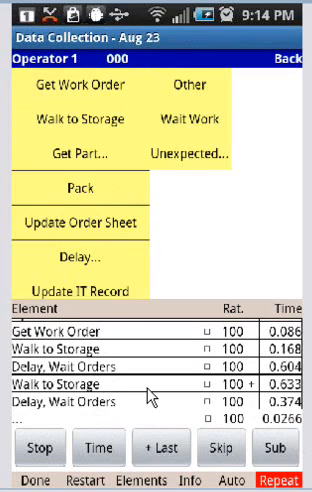